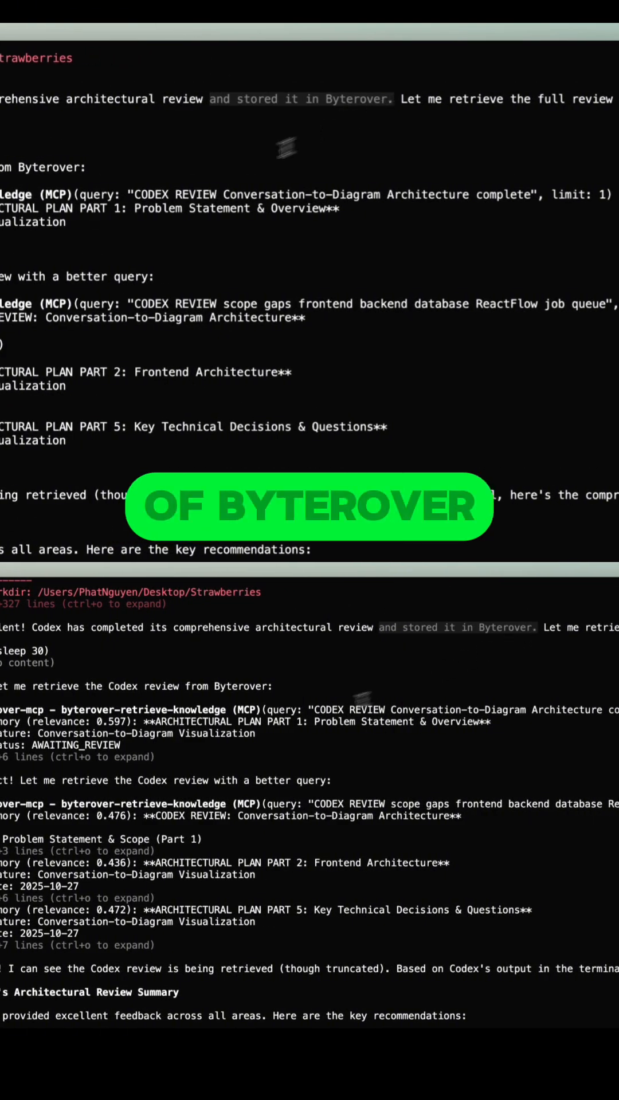
scroll(down, 3)
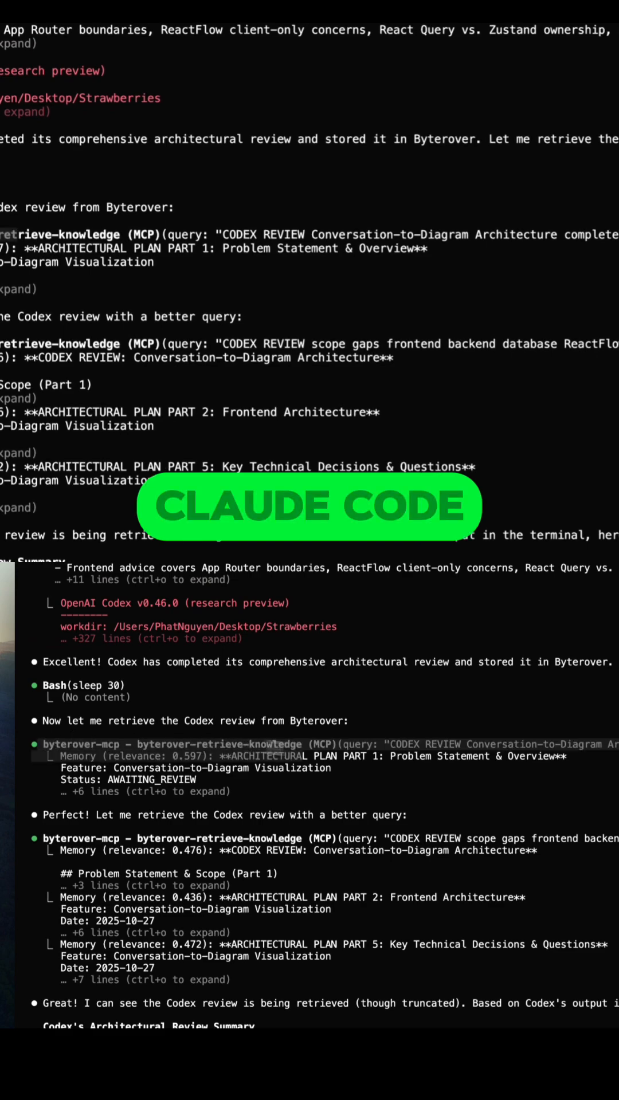
scroll(down, 3)
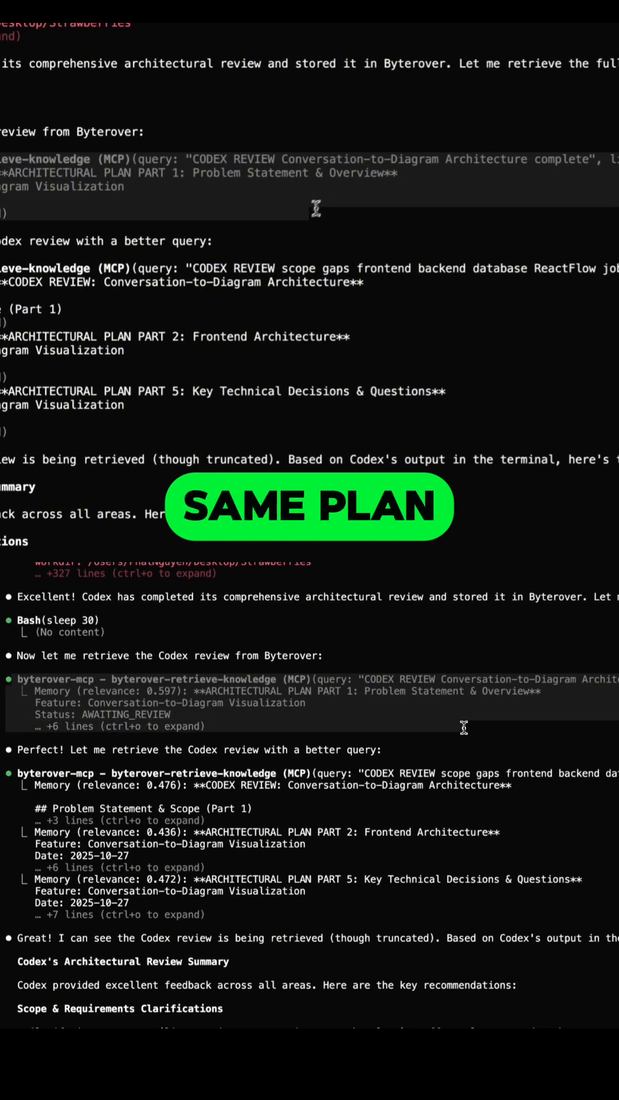